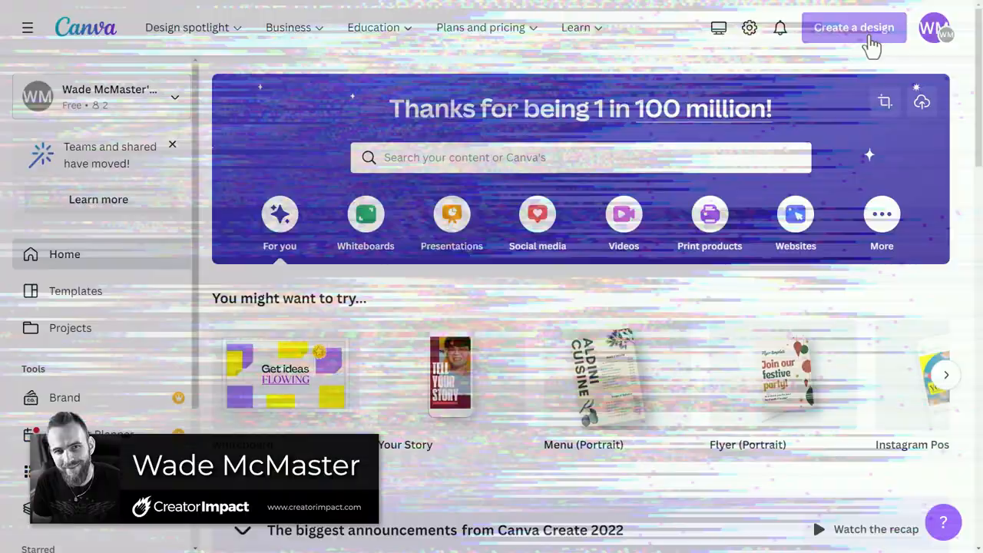
Start a new blank Instagram Post (Square) design from Create a design.
click(581, 157)
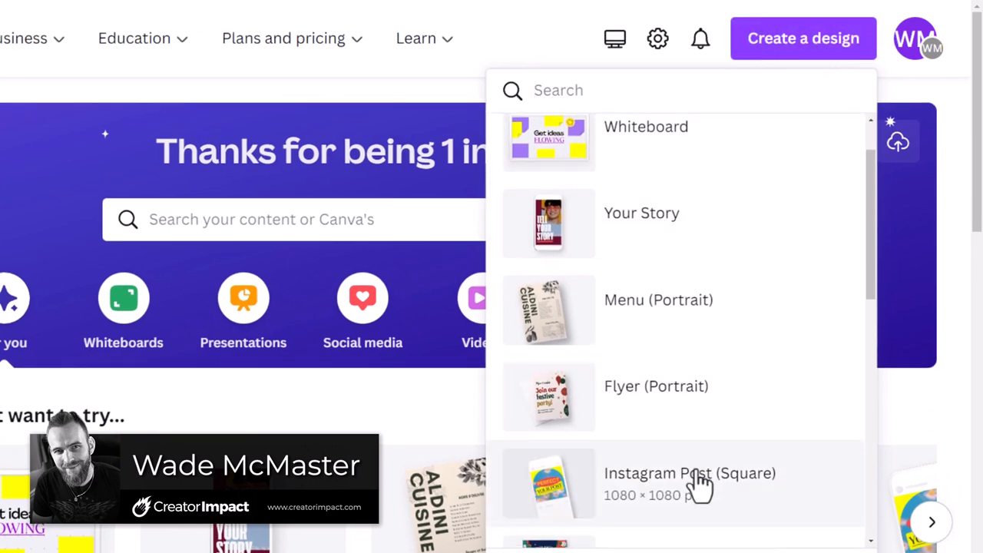
click(688, 482)
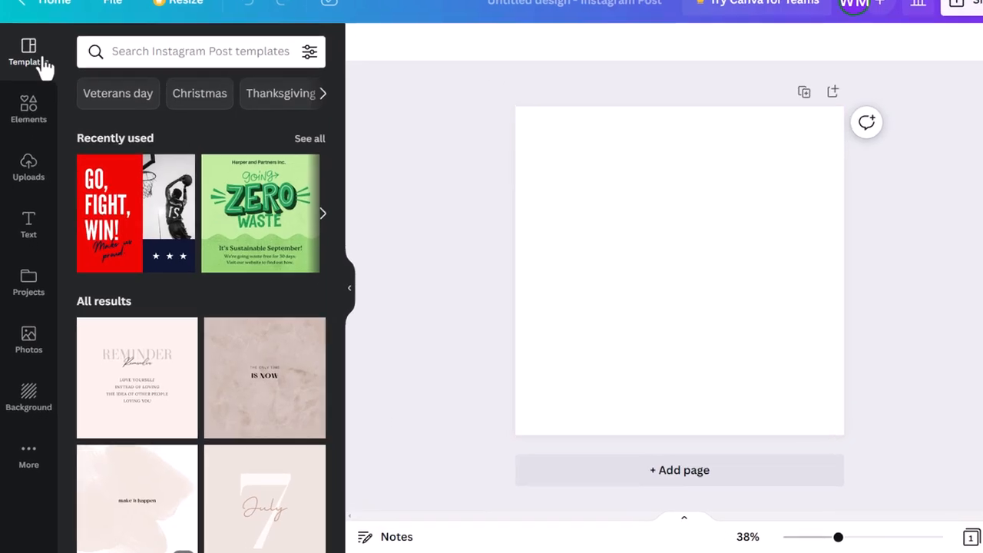
Find the Text to Image app in Canva's apps and start using it beside the post.
click(28, 458)
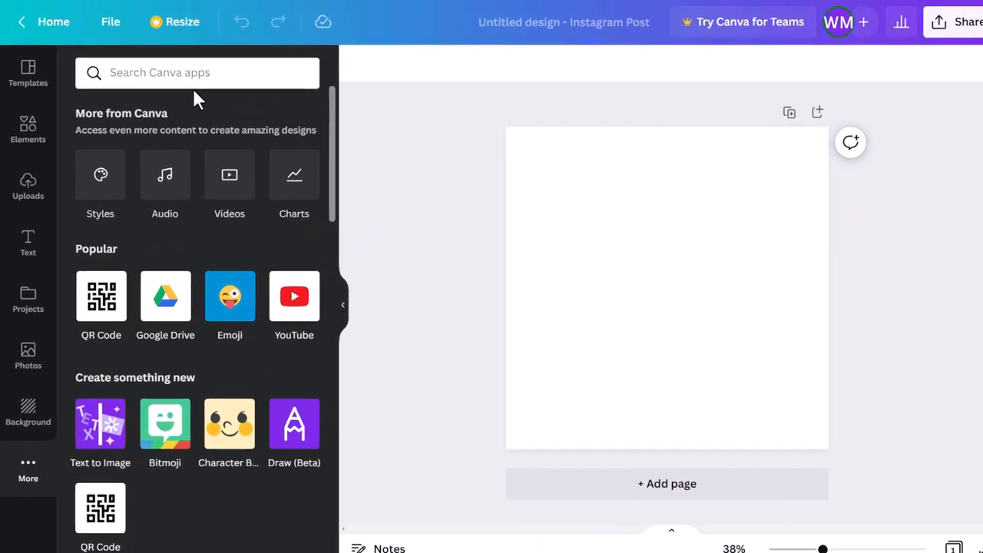
text(Test to Image)
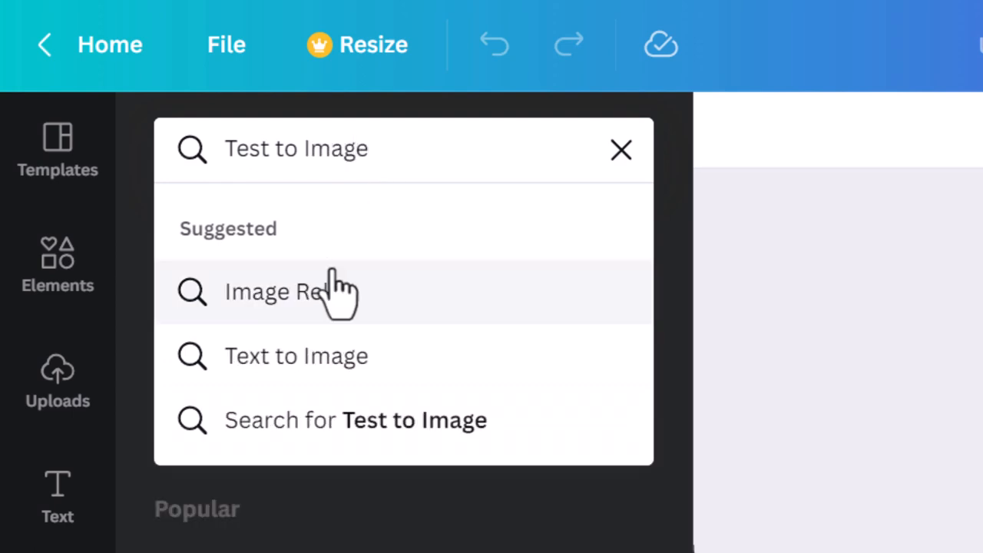
click(295, 356)
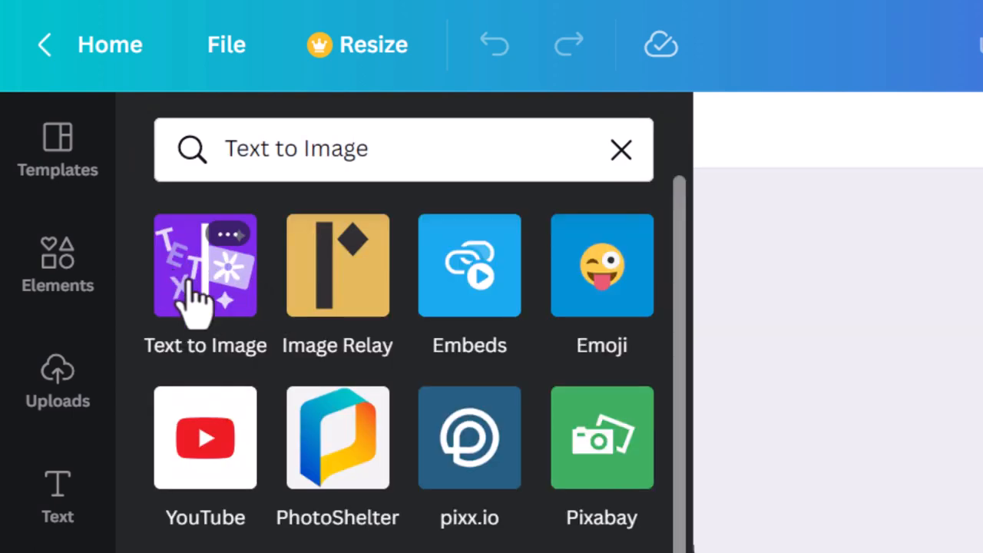
click(206, 264)
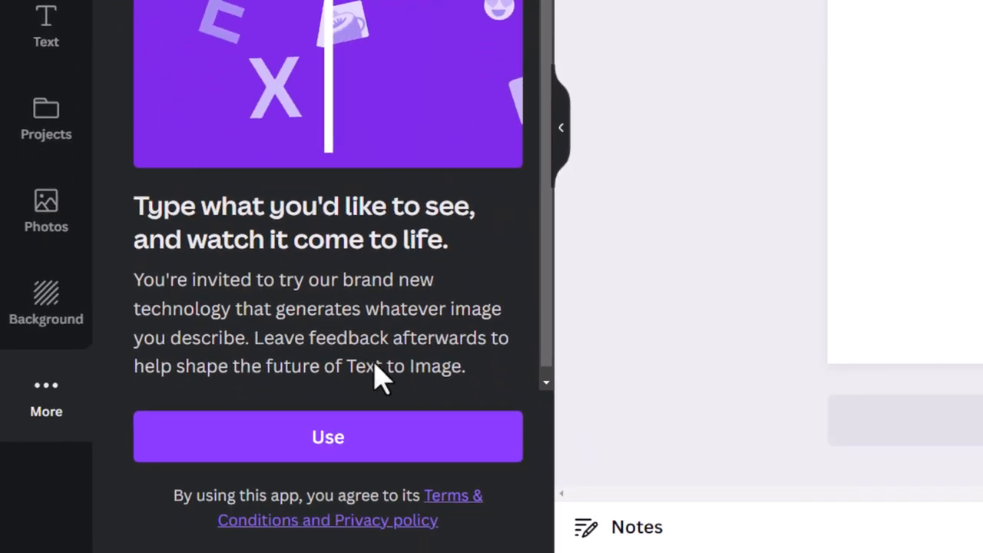
click(327, 436)
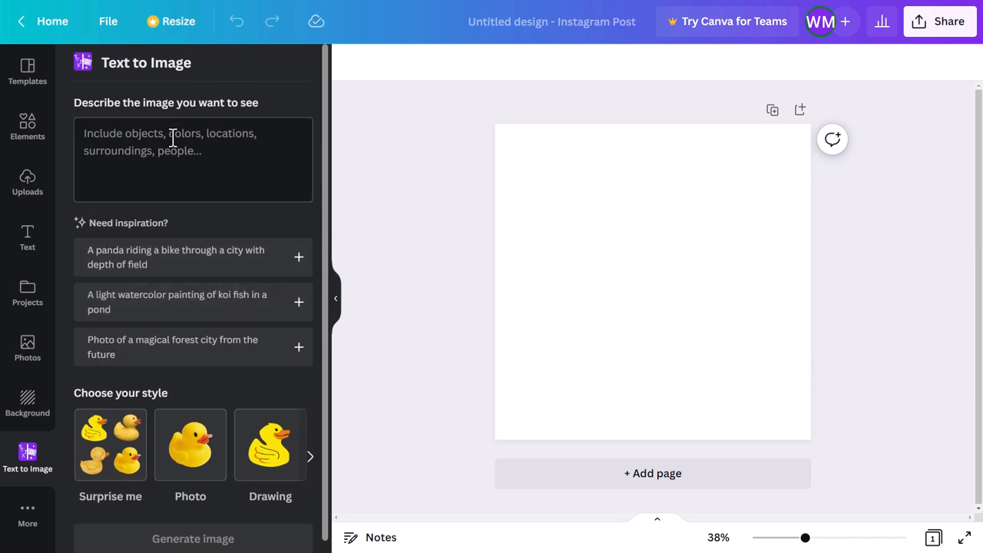
Enter the description 'Cute Puppy with Sunglasses and headphones'.
click(192, 154)
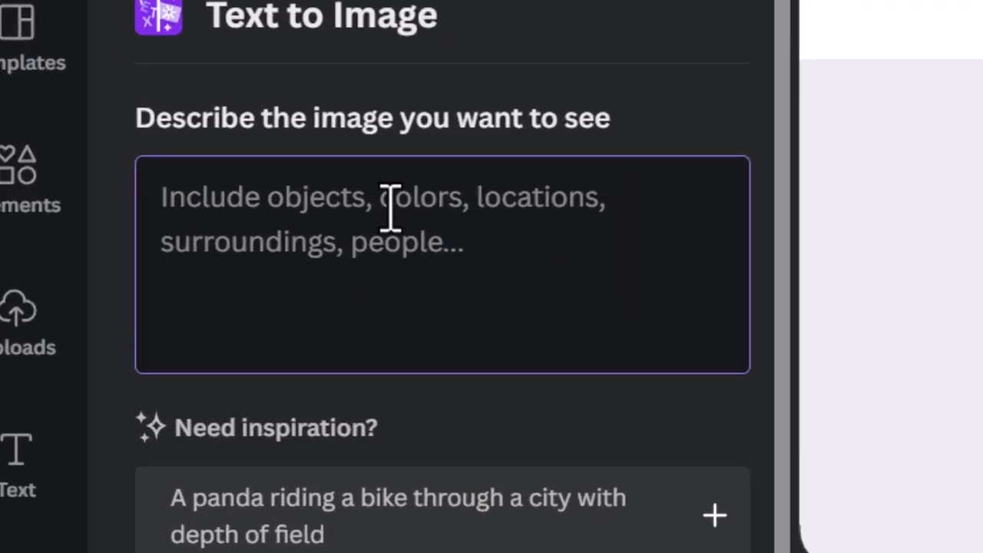
text(C)
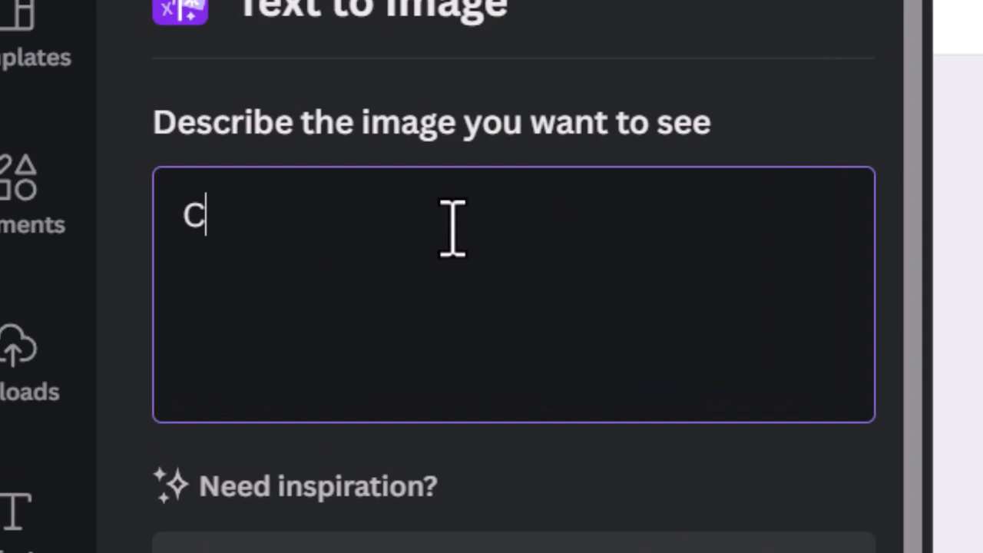
text(ute P)
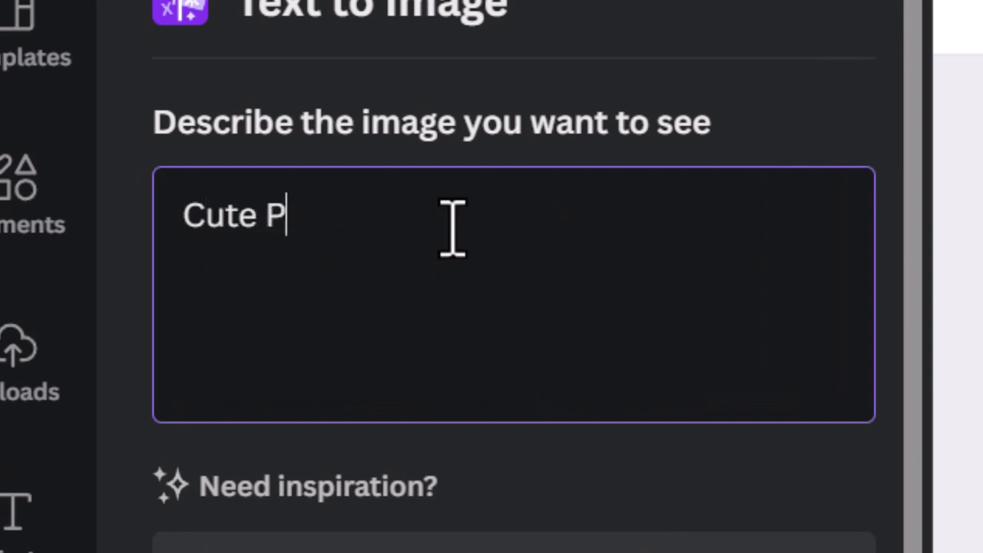
text(uppy with Sunglasses and headphones)
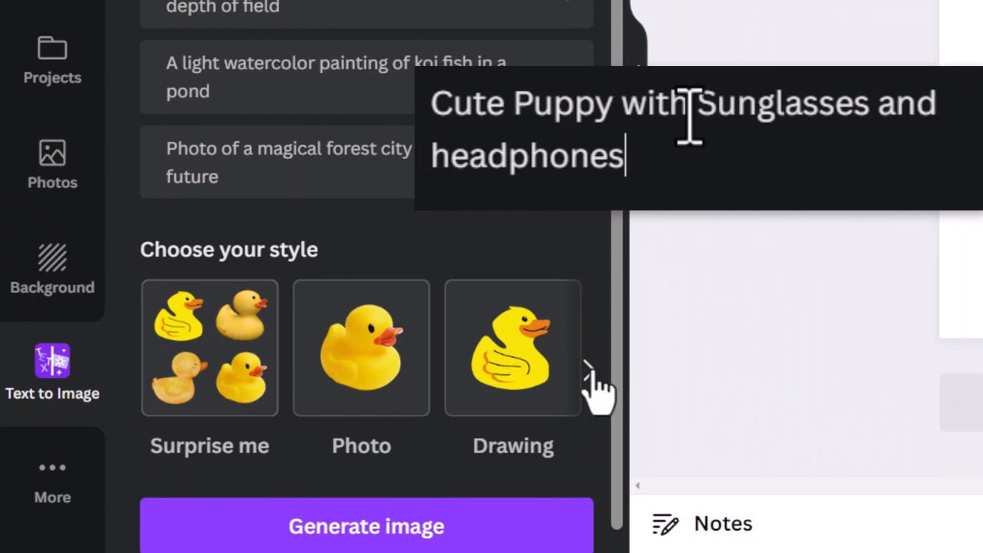
Browse the style carousel and choose the Surprise me style.
click(589, 370)
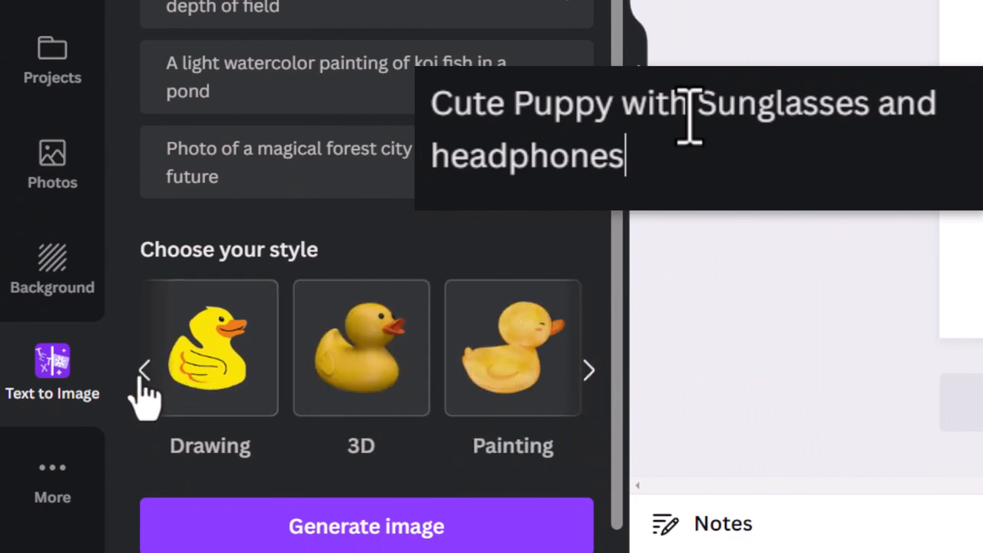
click(145, 370)
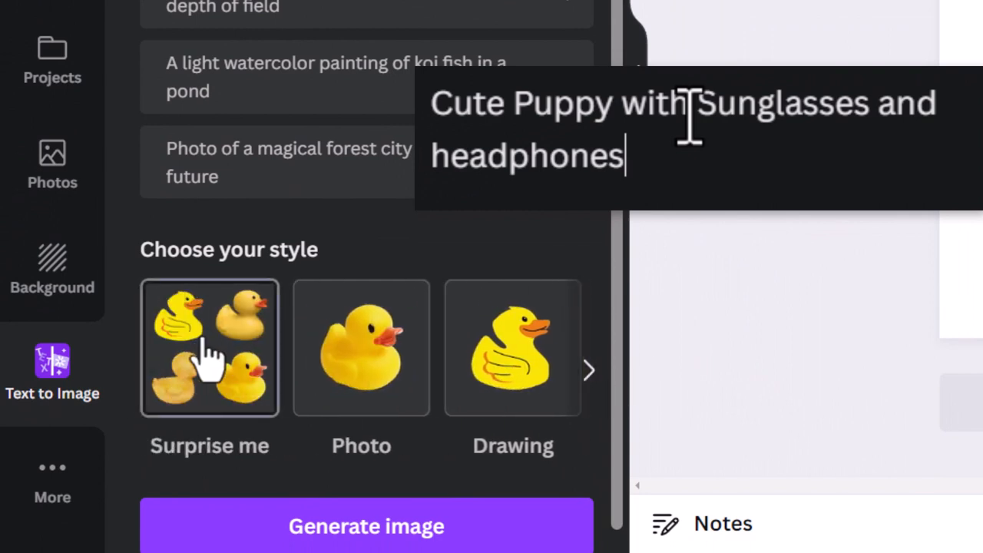
click(365, 525)
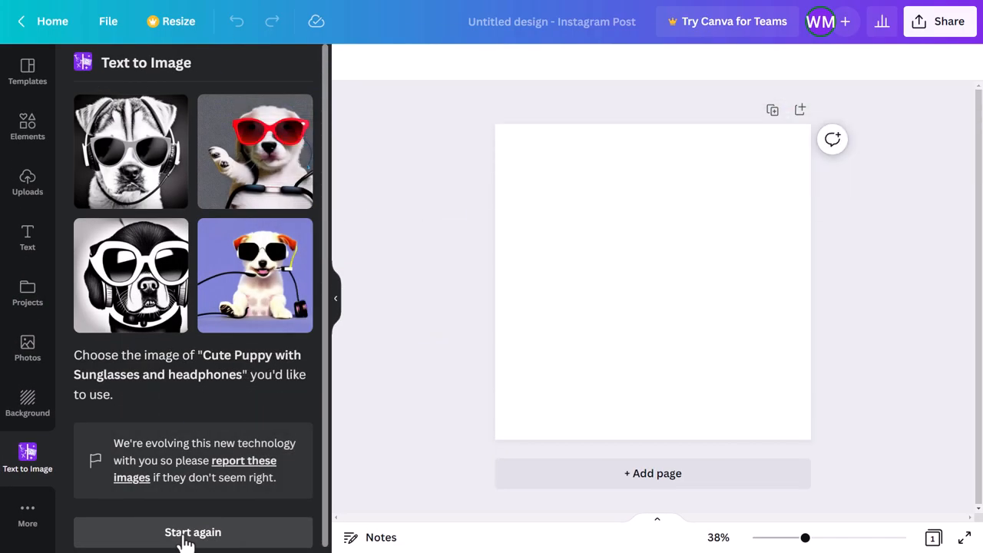
mouse_move(154, 276)
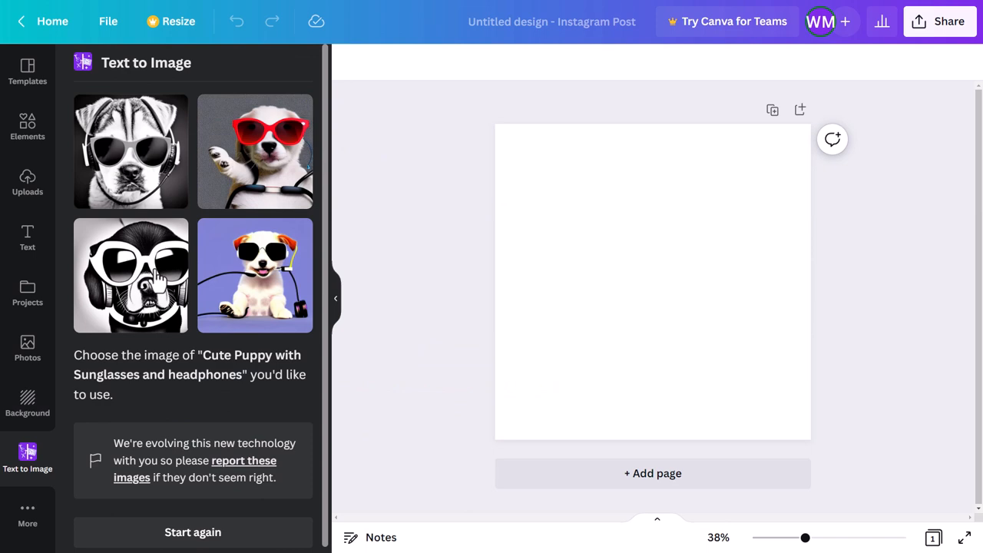
mouse_move(141, 146)
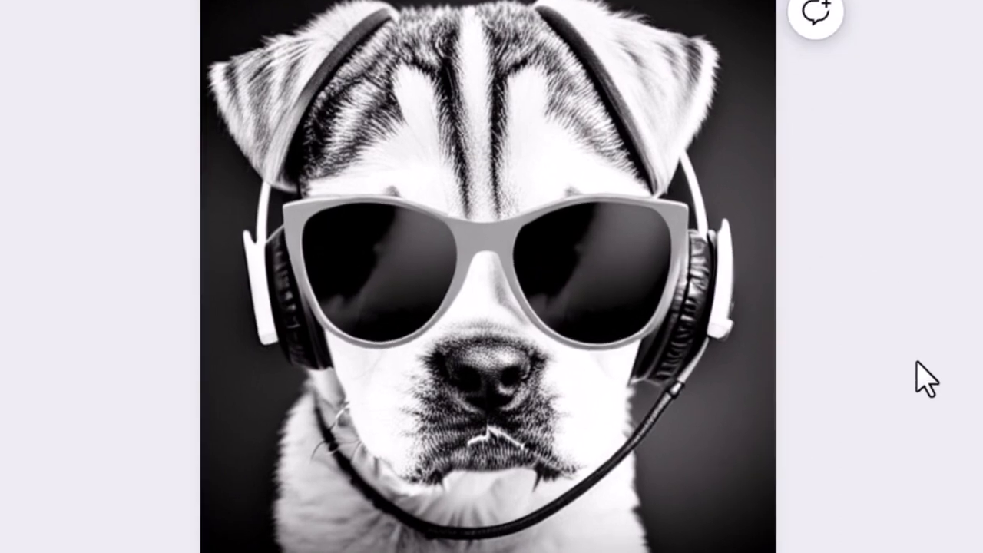
Select the black-and-white puppy picture placed on the first page.
click(391, 181)
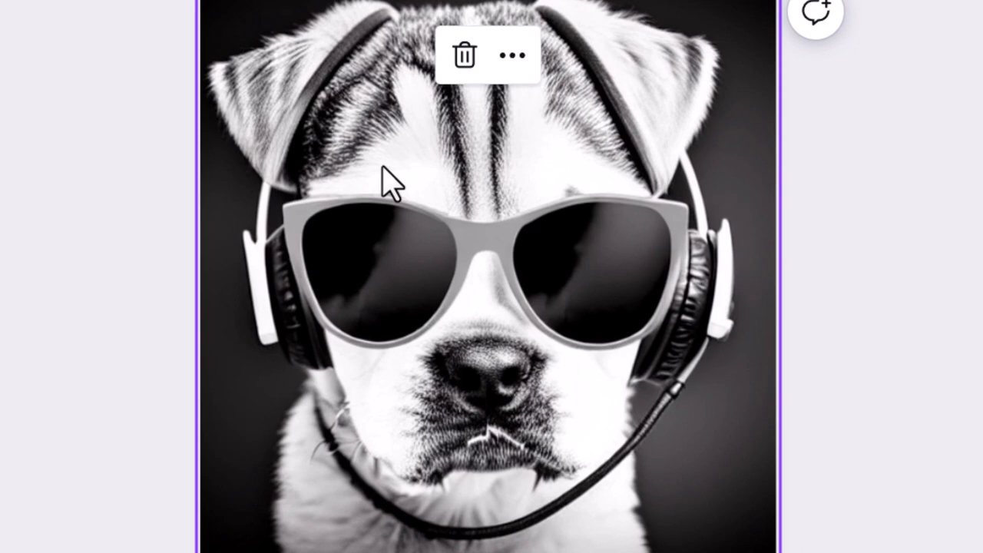
mouse_move(577, 137)
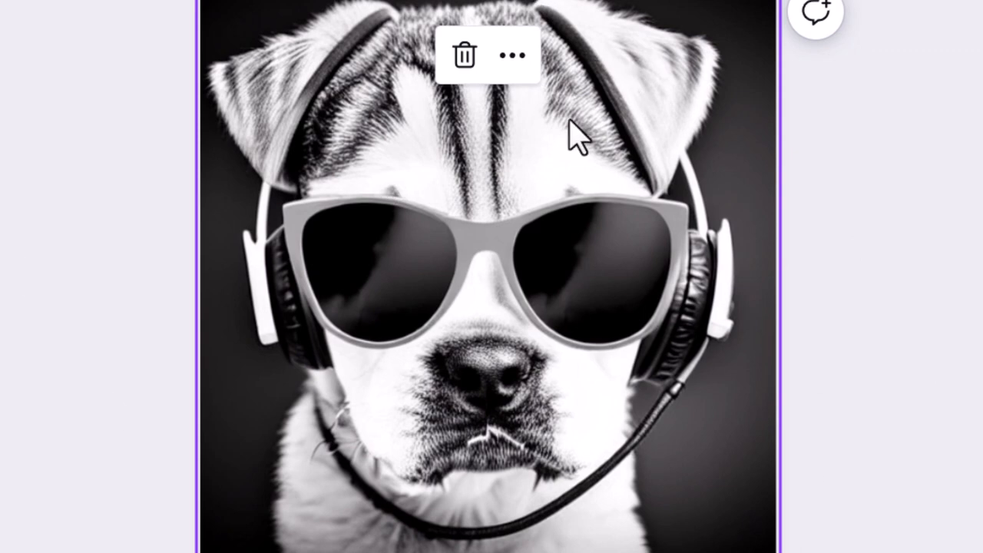
mouse_move(448, 126)
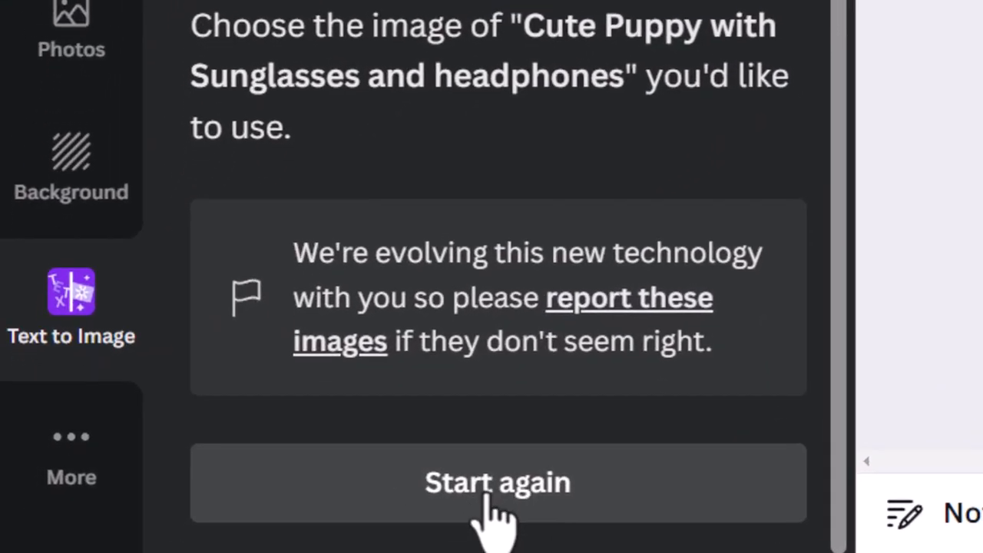
Start again with the same description and choose the 3D style.
click(497, 482)
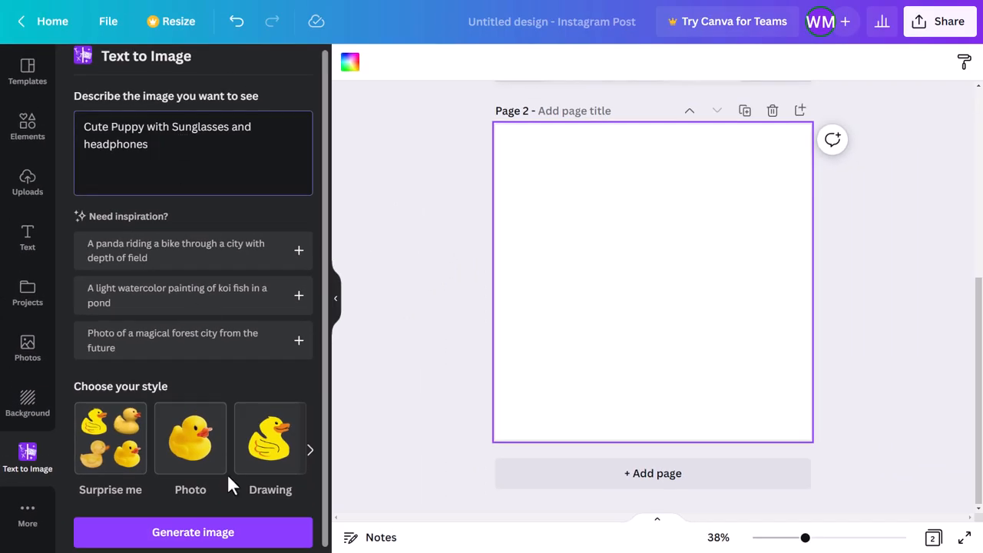
click(310, 448)
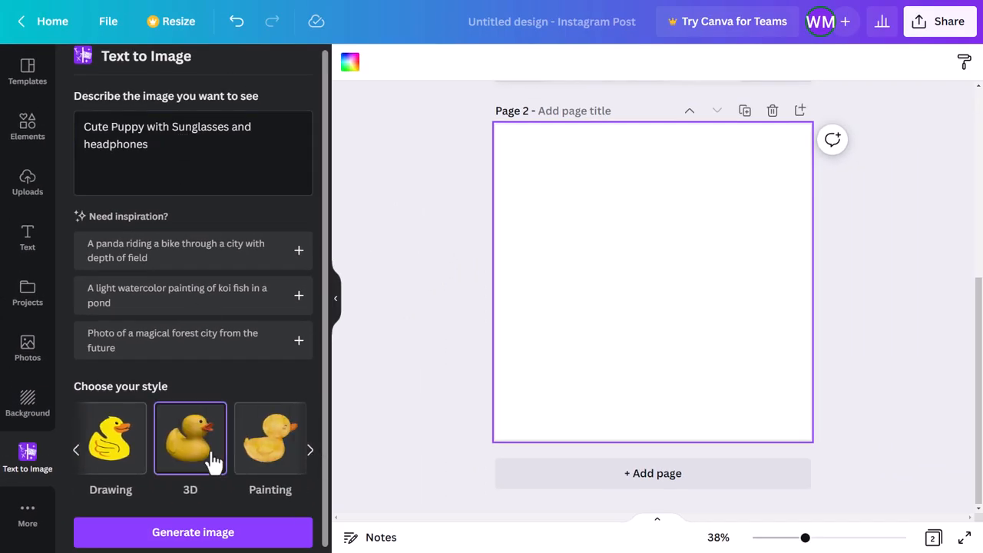
click(194, 531)
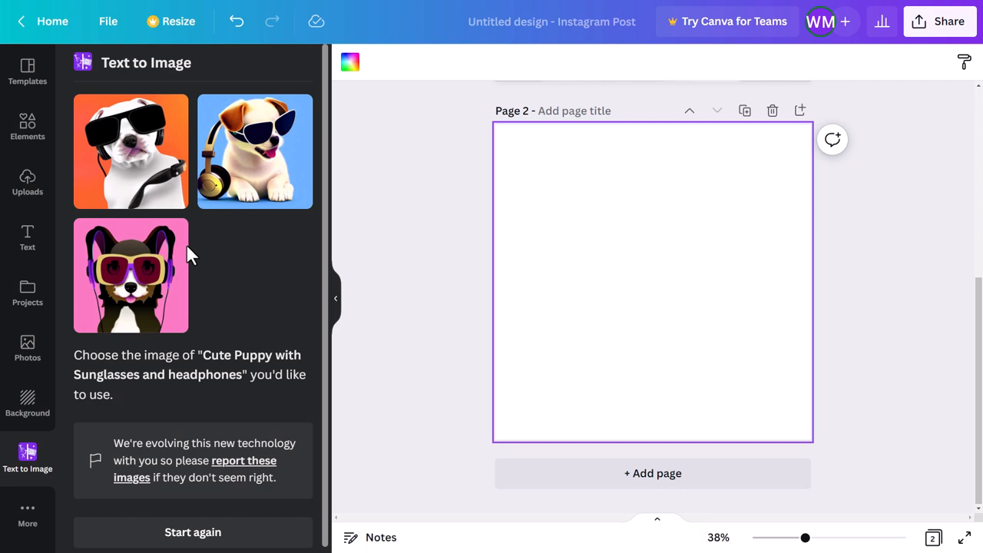
mouse_move(261, 175)
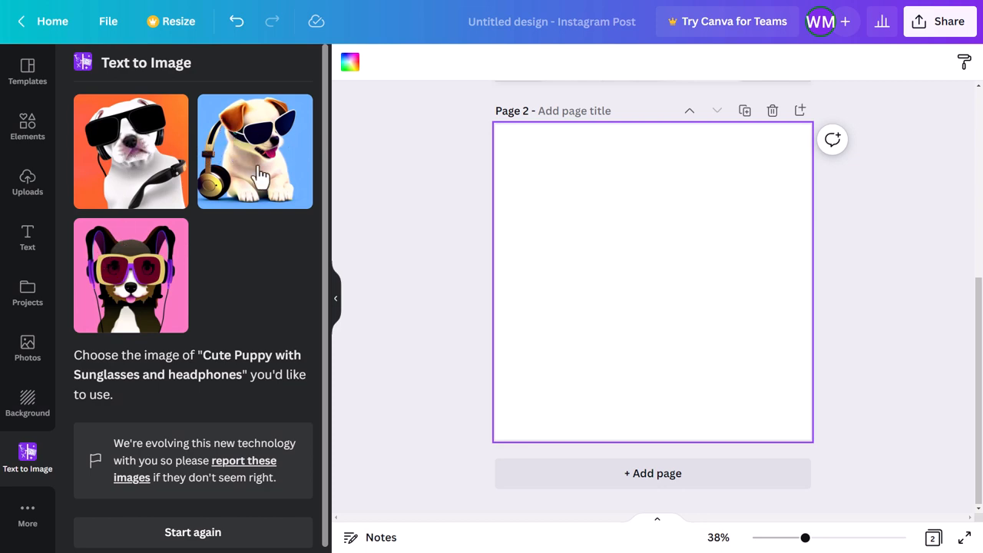
Add the blue-background puppy to page 2, enlarge it to fill the page, and generate again.
click(255, 152)
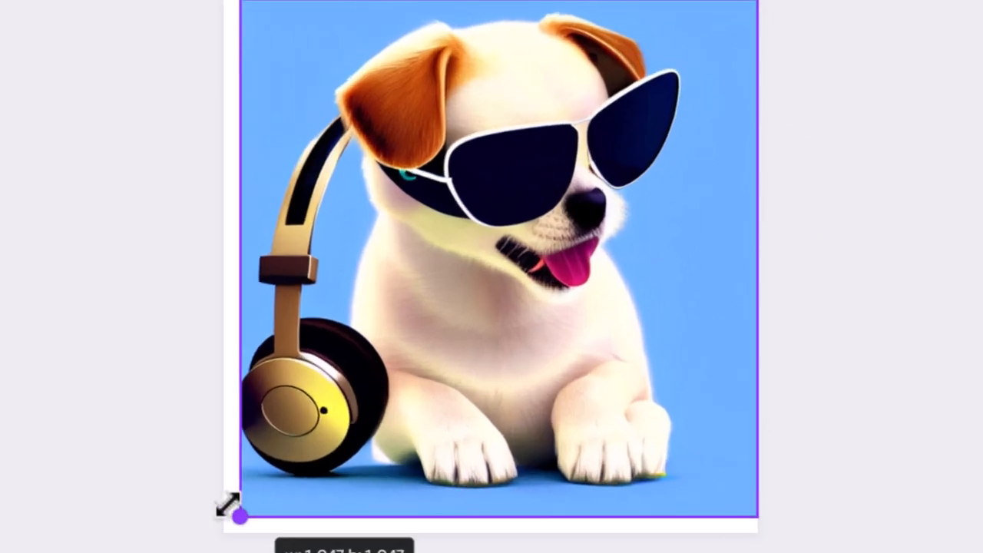
drag(242, 519, 223, 534)
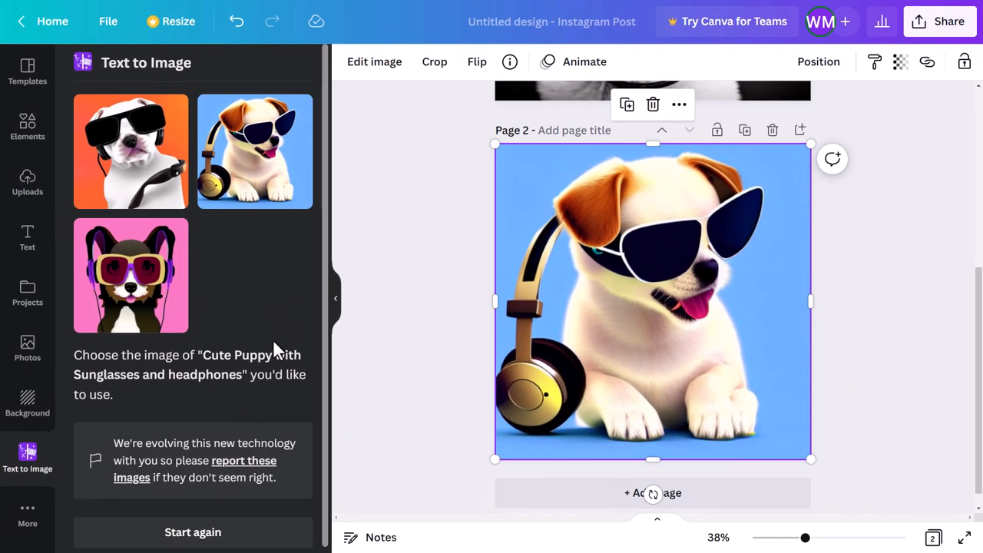
click(193, 532)
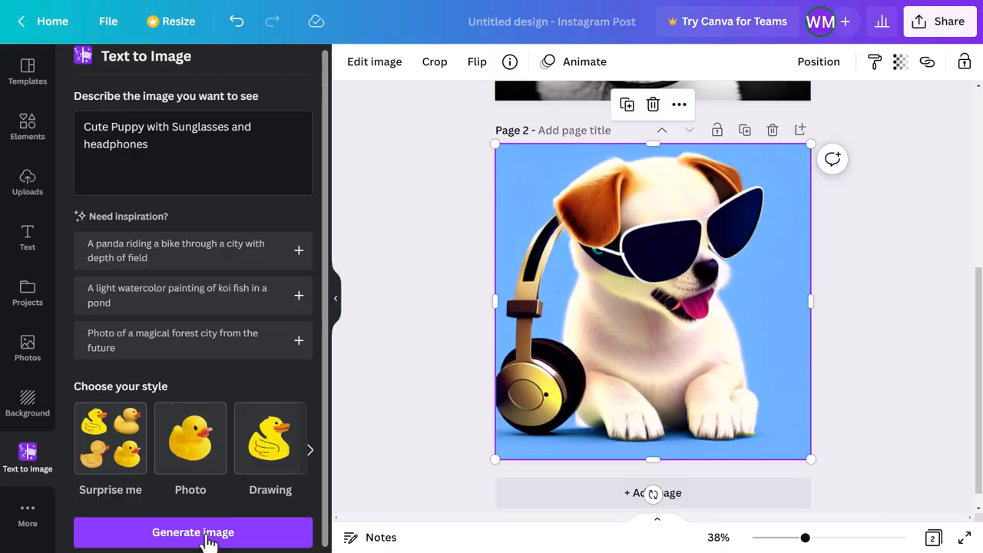
Generate pictures for 'Woman with black hair and blue eyes' and add a blank third page.
click(194, 531)
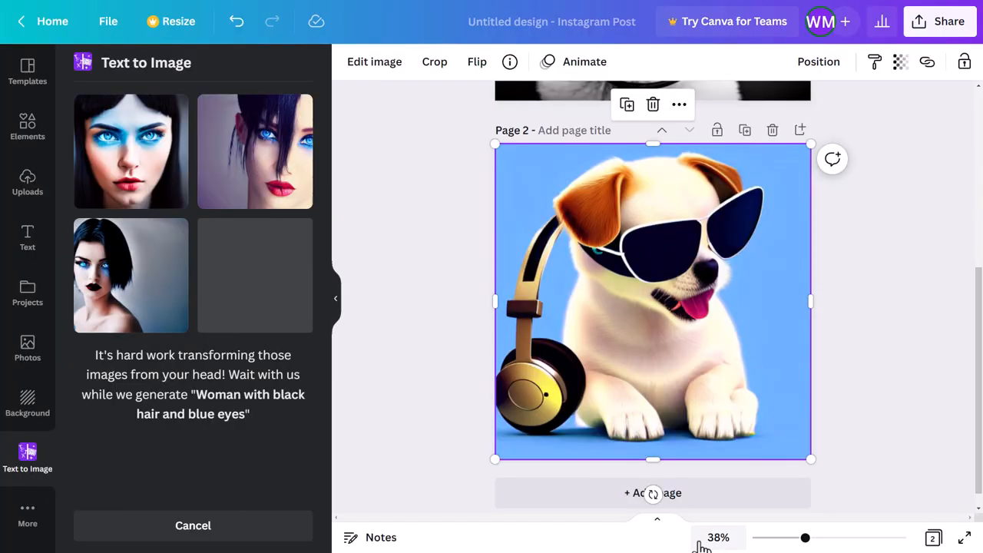
click(653, 493)
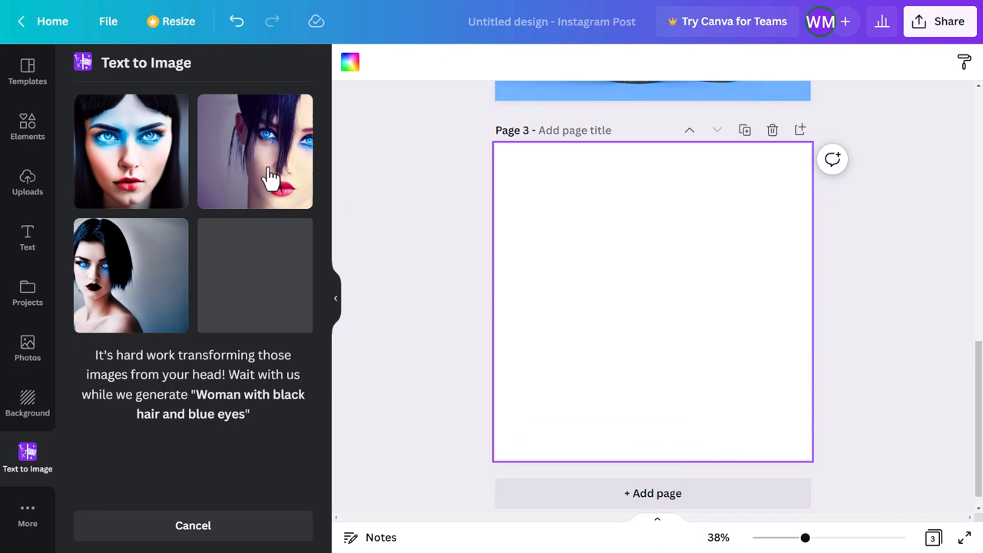
click(255, 152)
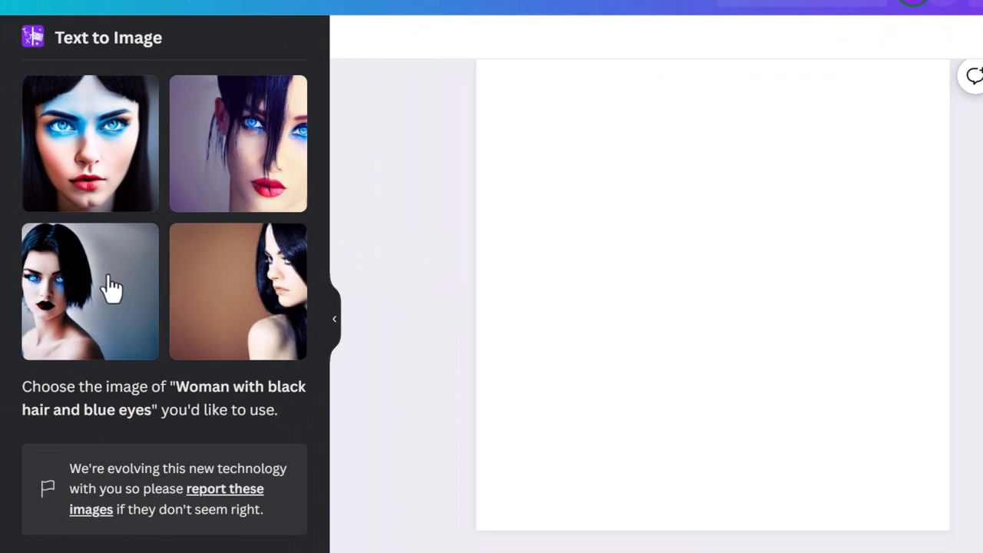
Fill page three with the short-haired woman picture and generate 'A city street filled with people'.
click(89, 292)
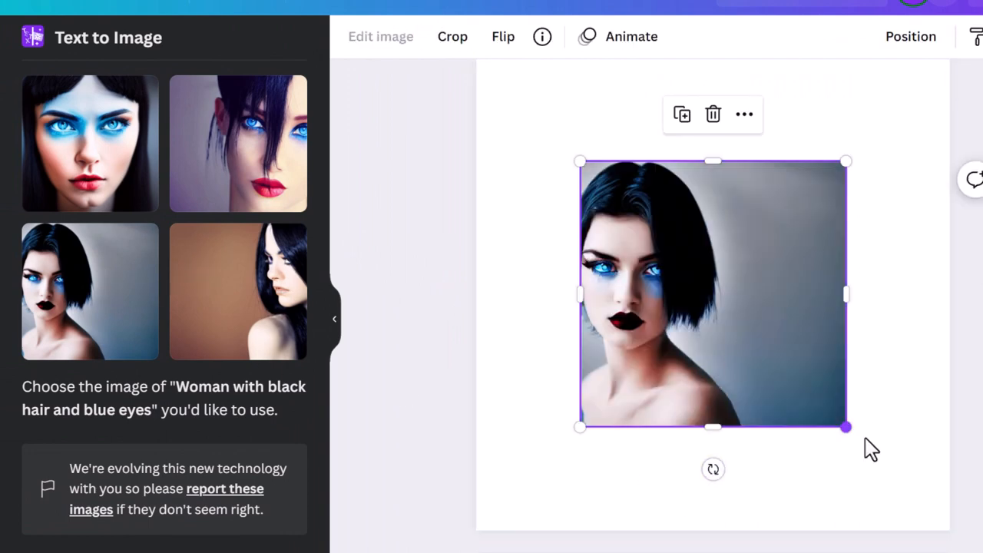
drag(846, 427, 949, 529)
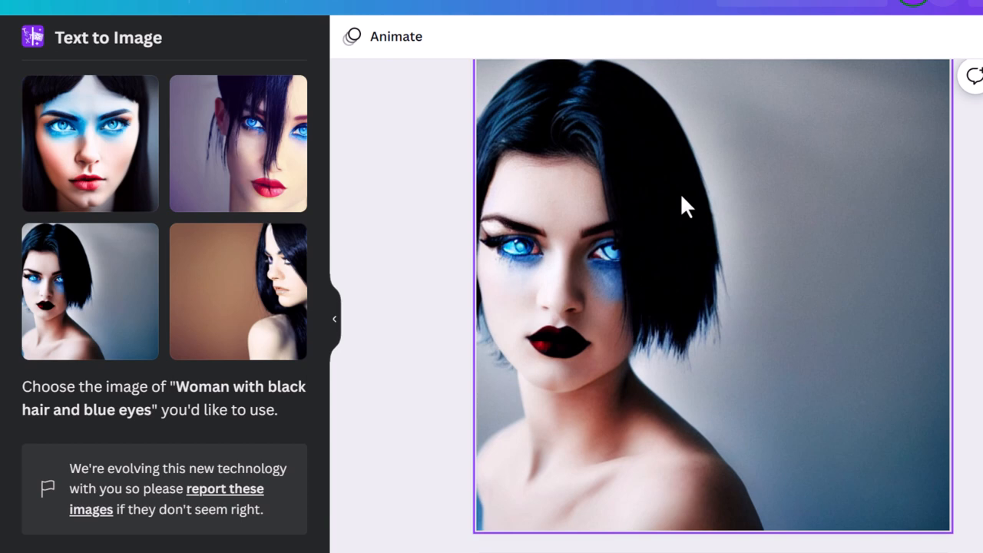
click(683, 207)
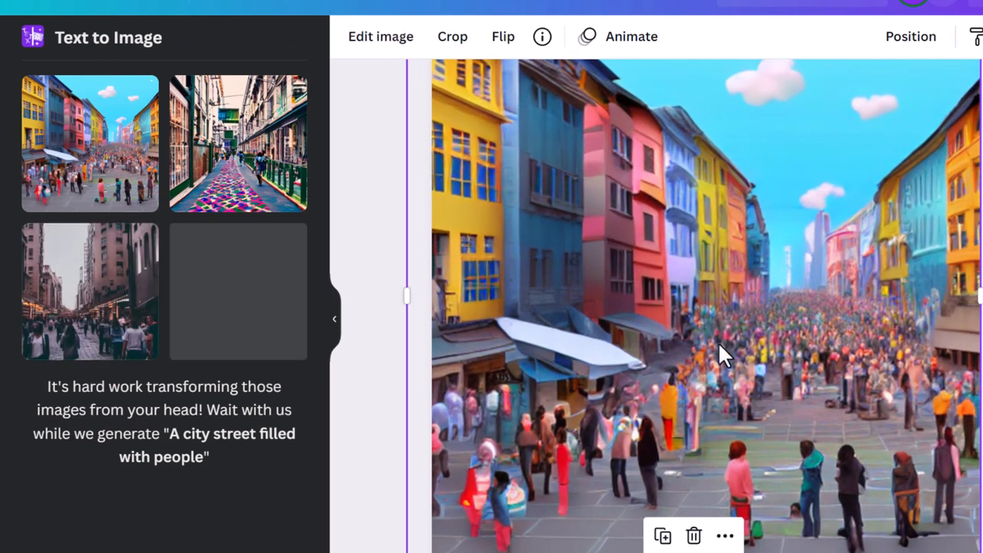
Choose from the four generated city street pictures.
click(89, 290)
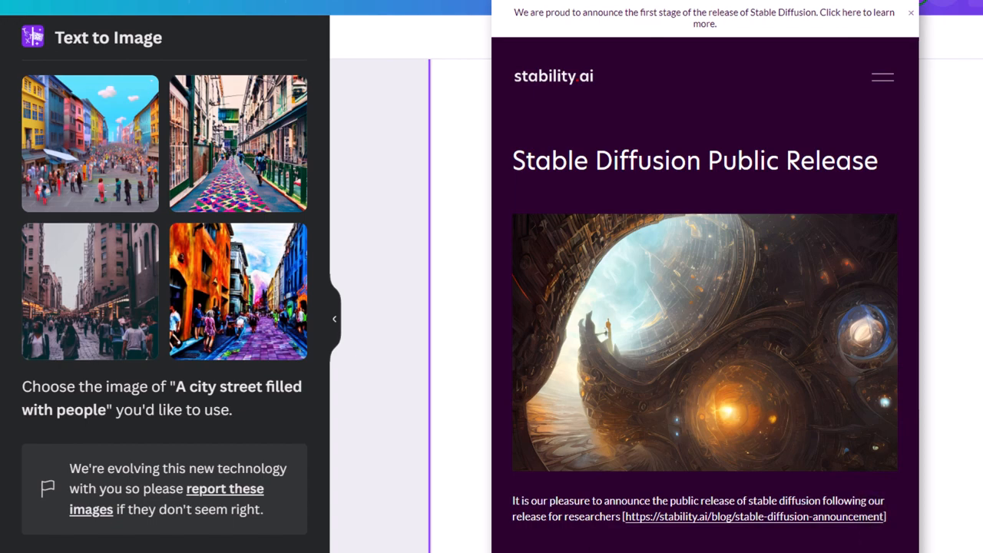
Scroll down through the Stable Diffusion Public Release article on the Stability AI site.
scroll(down, 3)
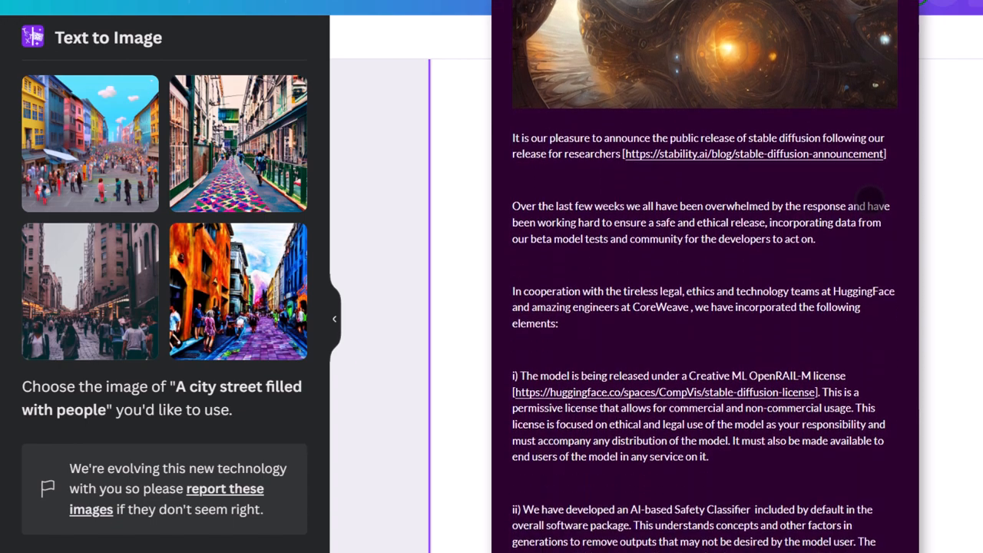
scroll(down, 3)
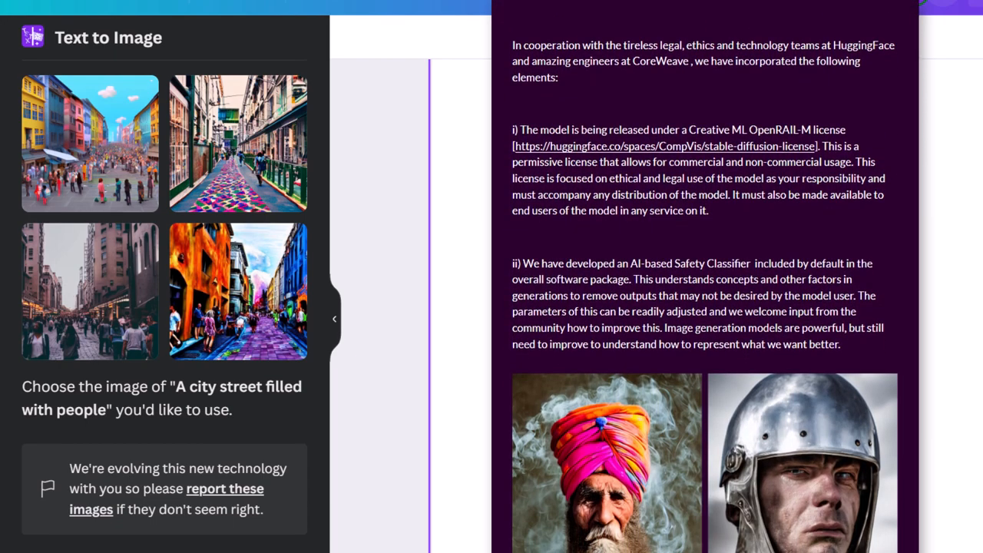
scroll(down, 3)
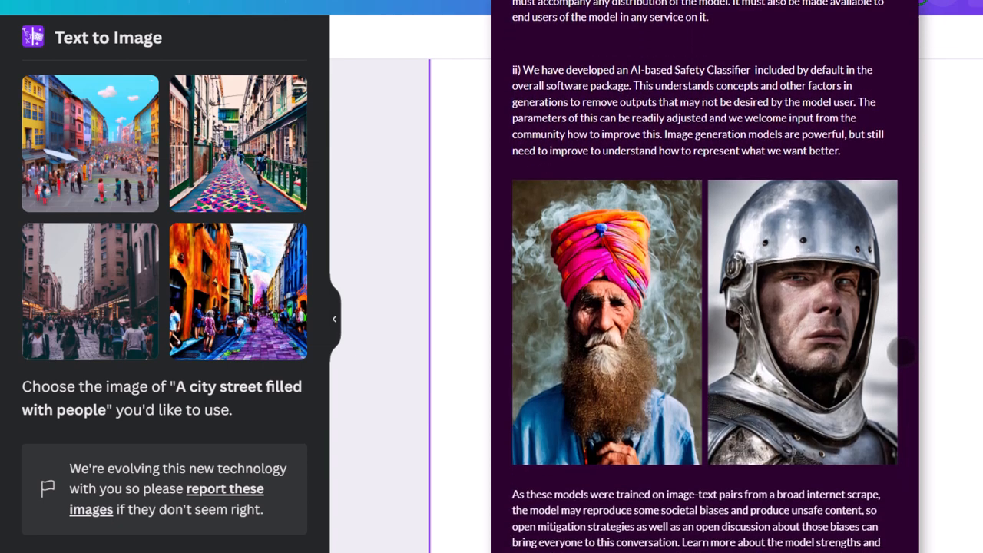
scroll(down, 3)
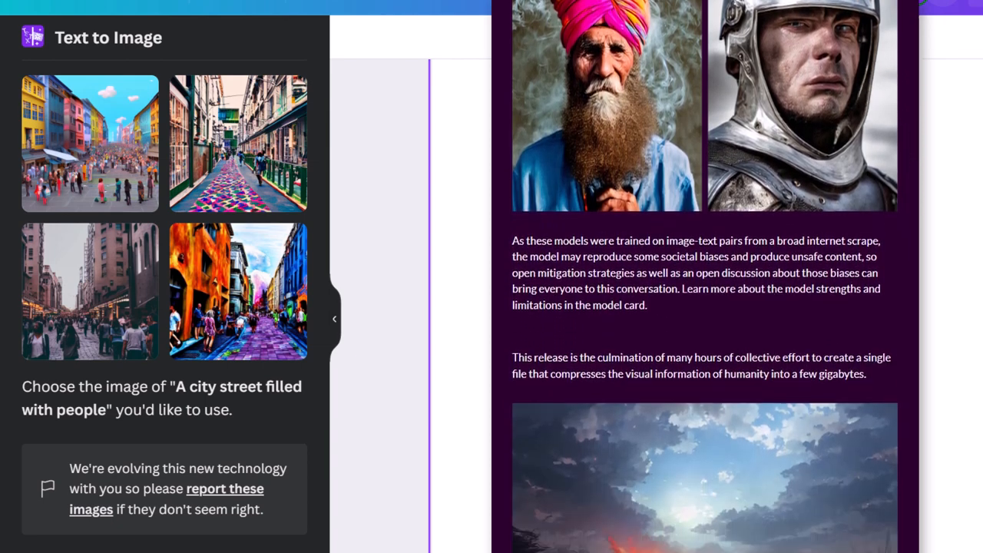
scroll(down, 3)
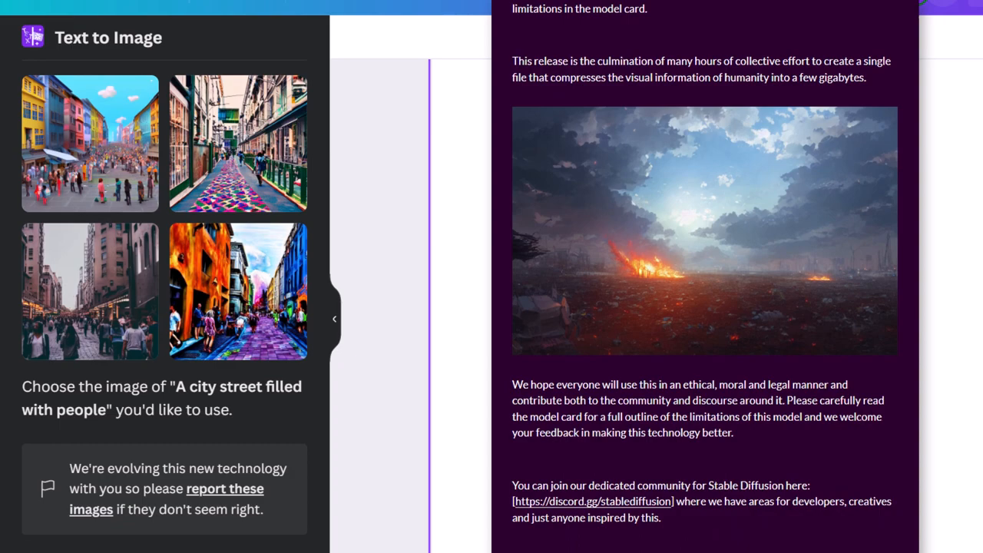
scroll(down, 3)
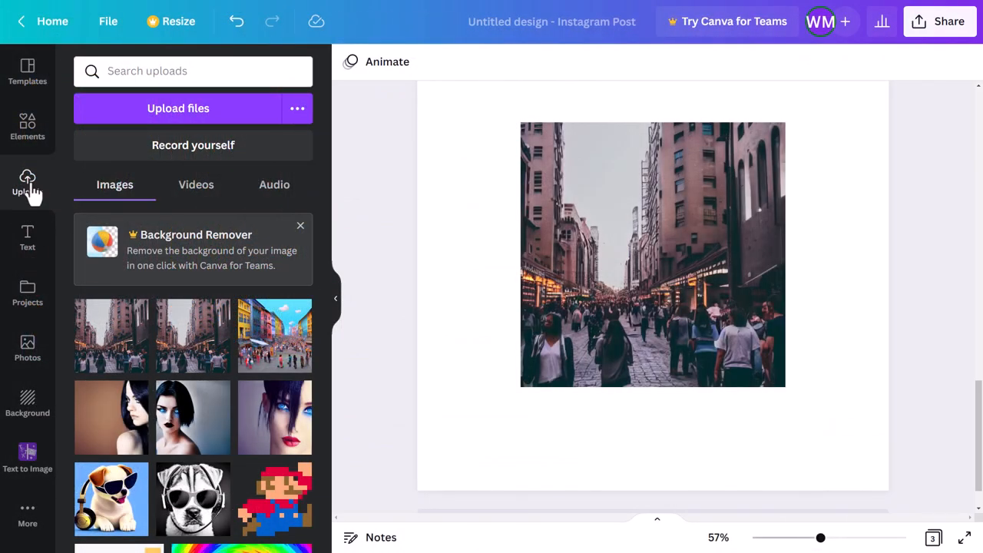
Add the purple-haired woman from Uploads and arrange it into a collage with the city street picture.
click(653, 254)
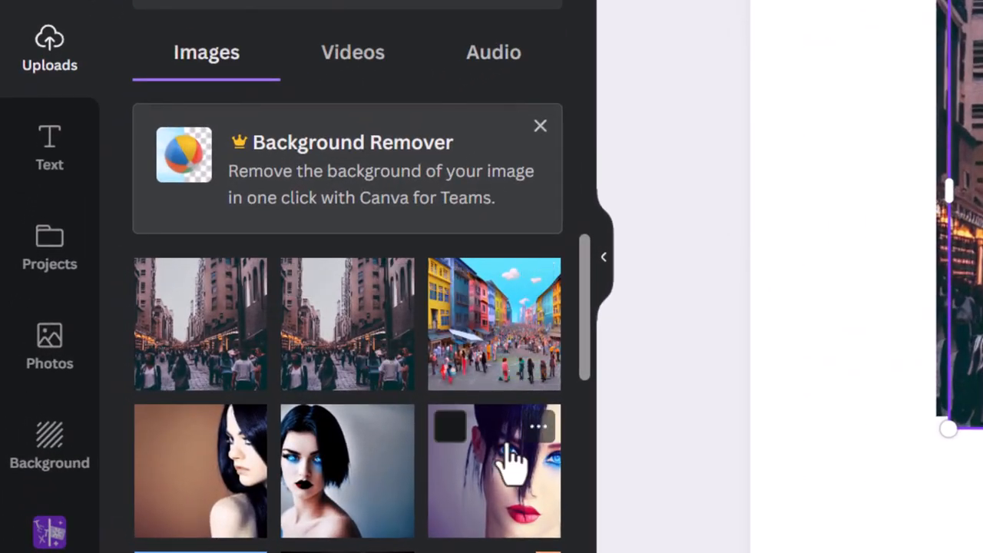
click(494, 470)
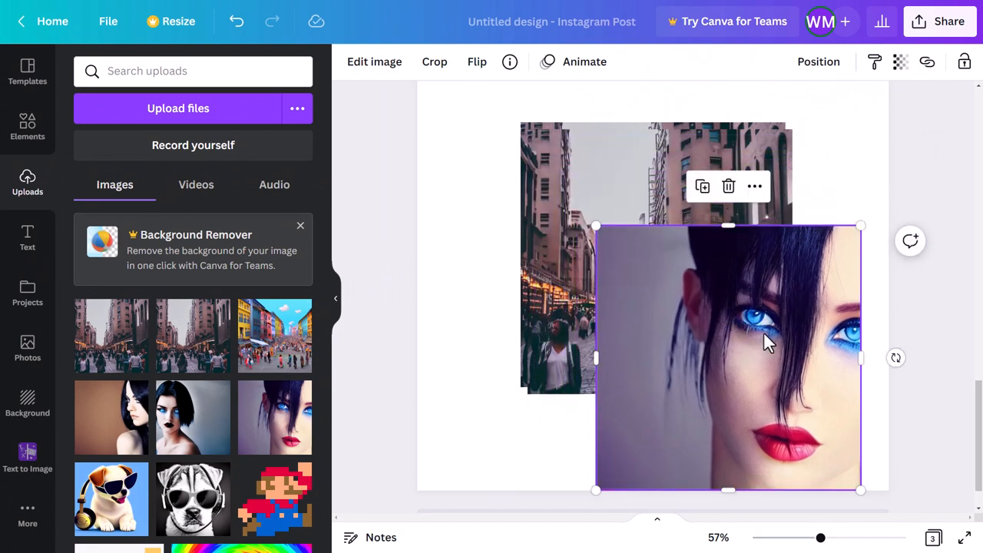
drag(728, 356, 565, 335)
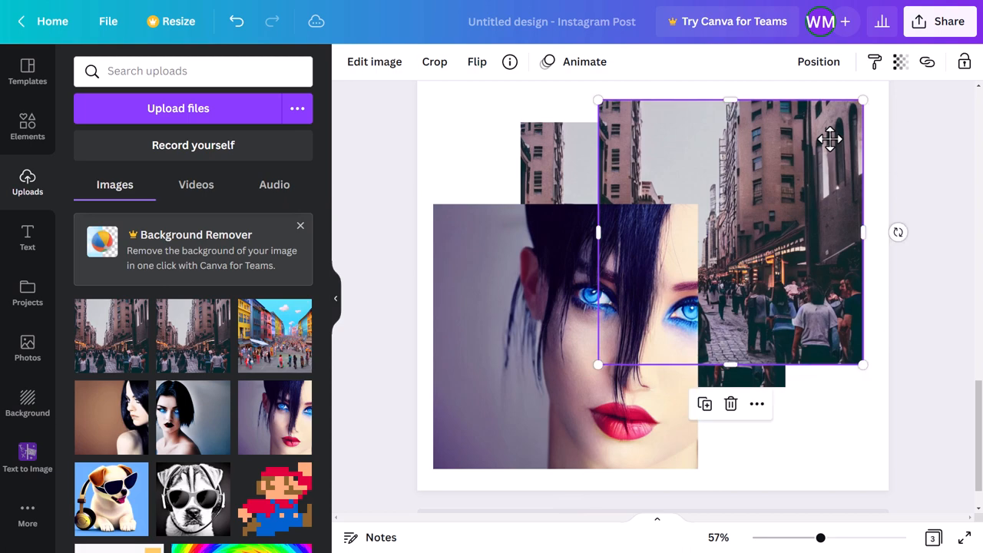
click(28, 458)
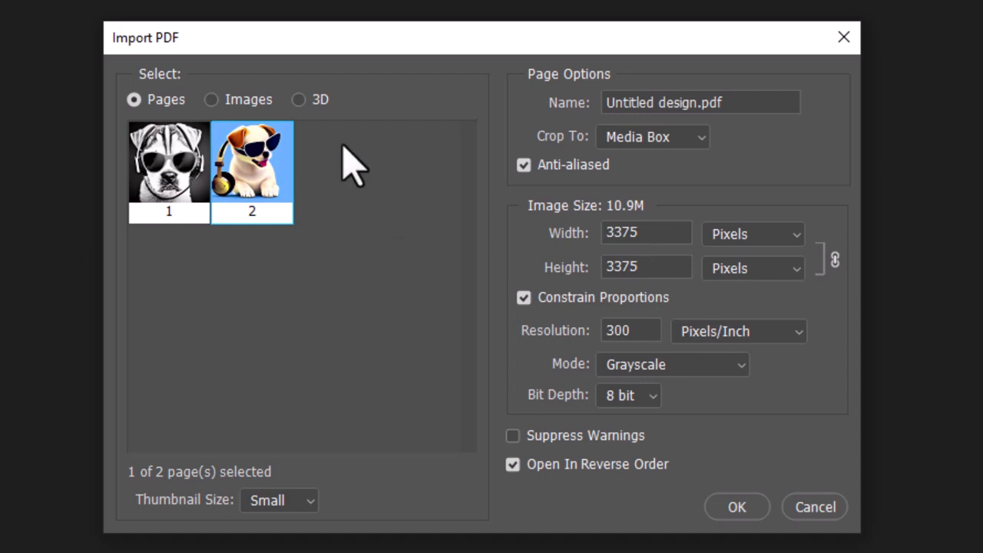
Import both puppy images from the Canva PDF as separate documents, Untitled design-1 and Untitled design-2.
click(212, 99)
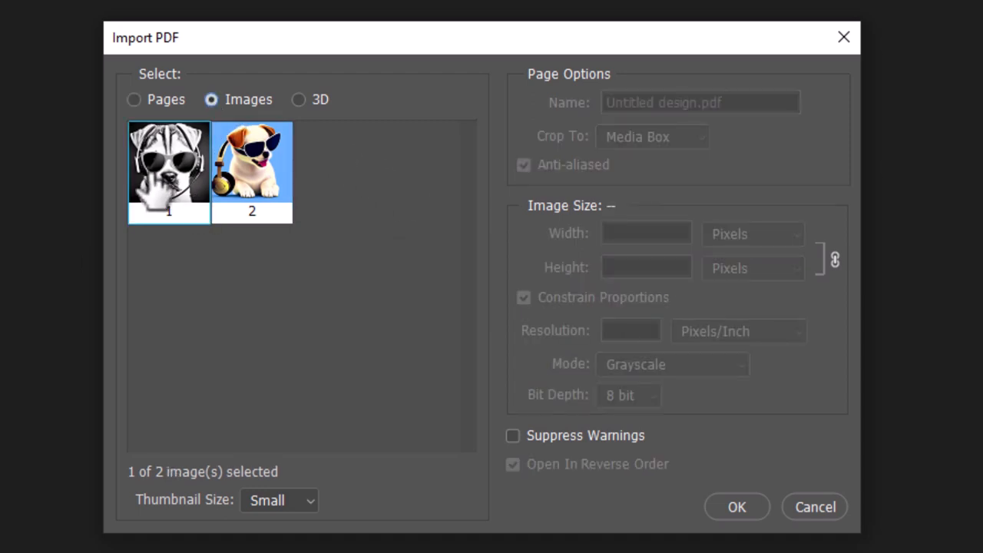
mouse_move(252, 169)
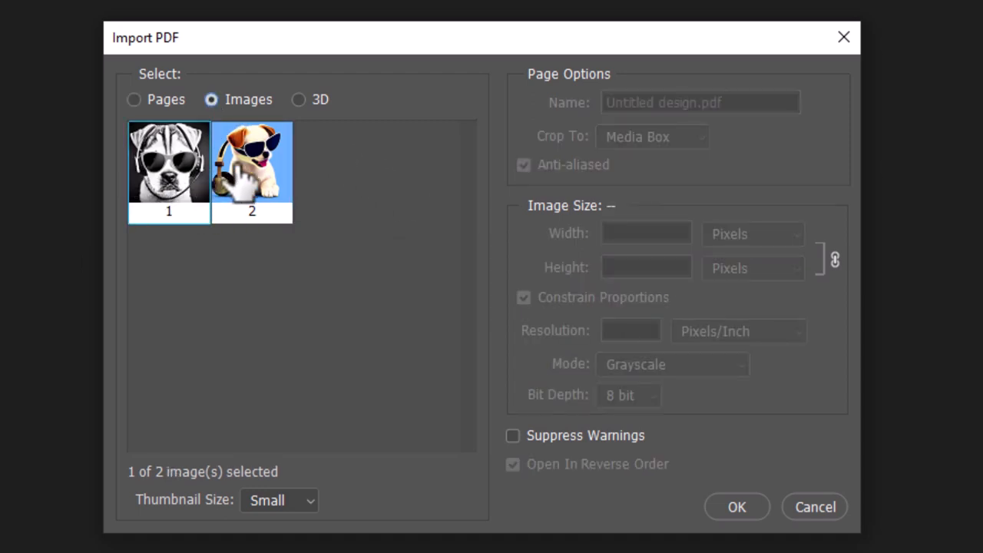
click(252, 172)
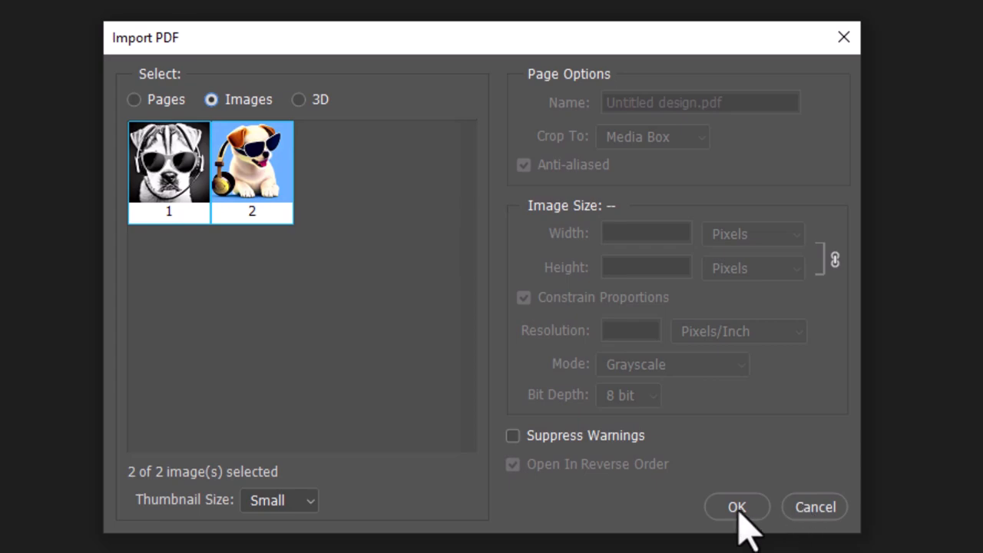
click(737, 507)
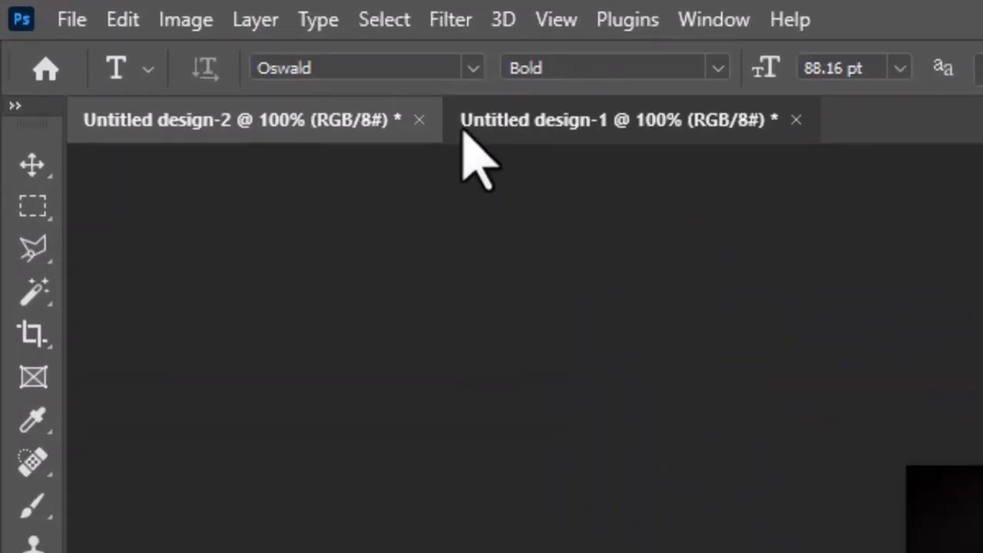
Switch to Untitled design-1 to check its image size, revealing 512 × 512 px.
click(186, 18)
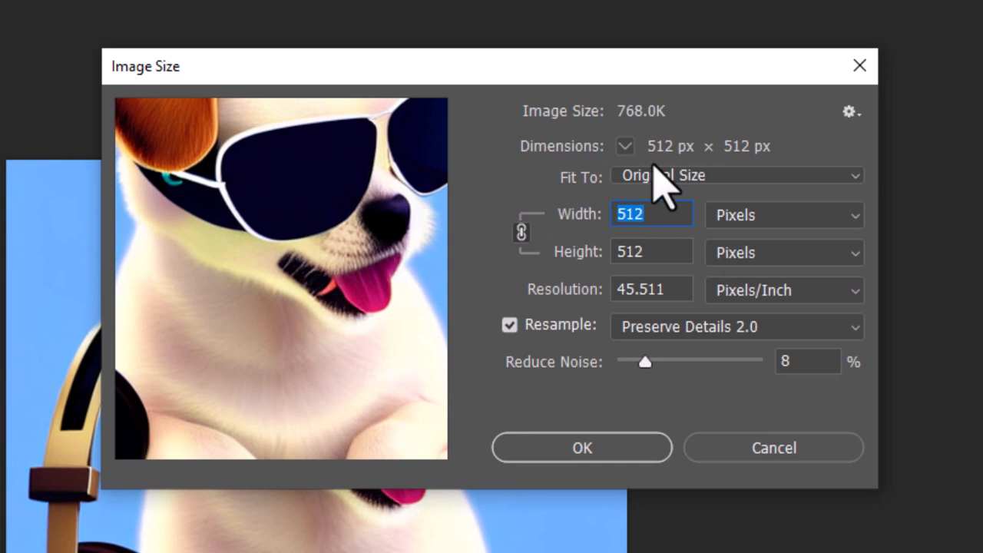
mouse_move(587, 341)
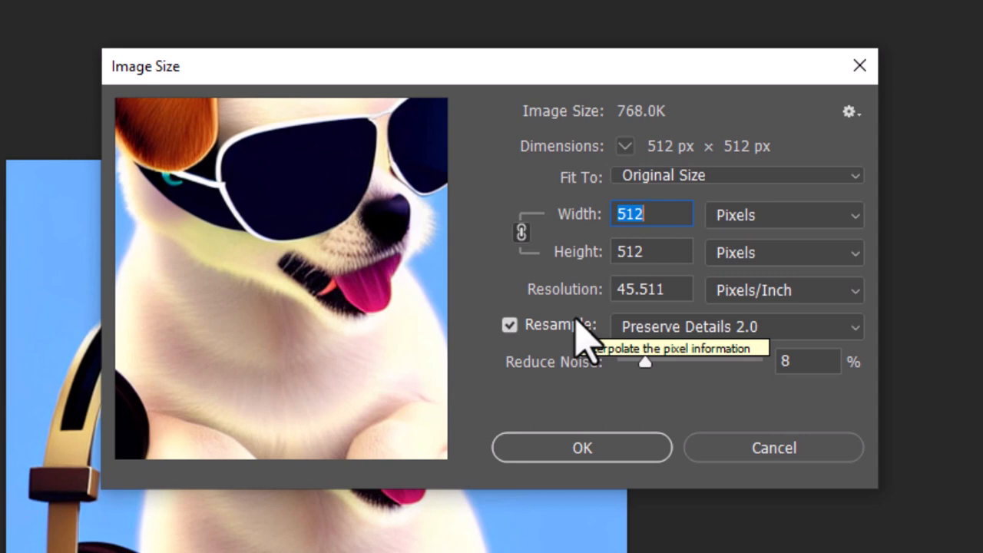
mouse_move(657, 214)
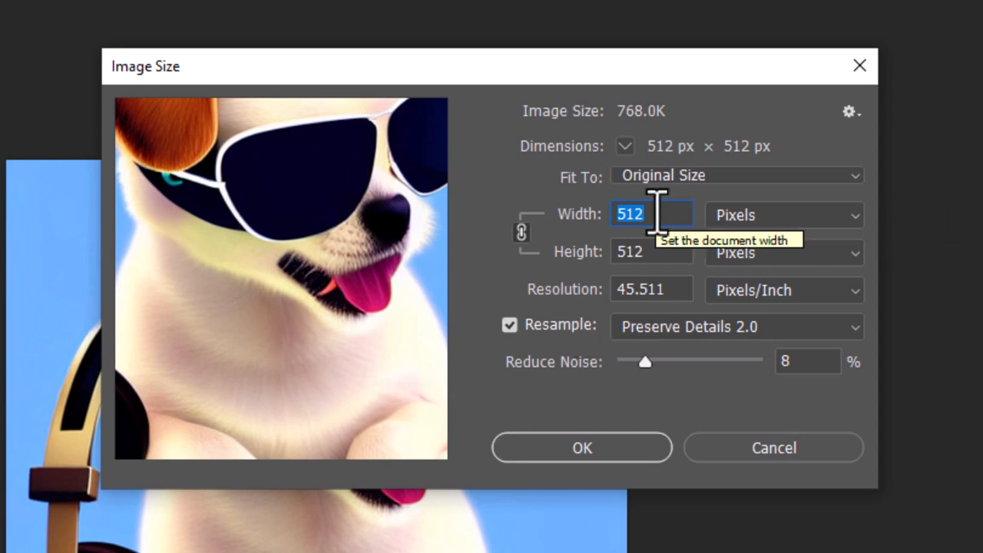